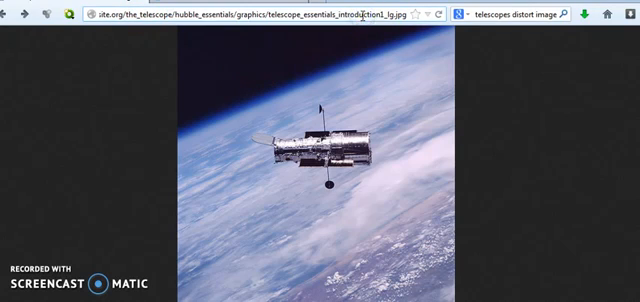
pyautogui.moveTo(36, 18)
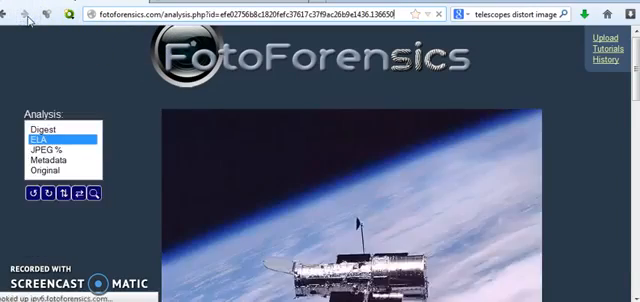
pyautogui.scroll(-3)
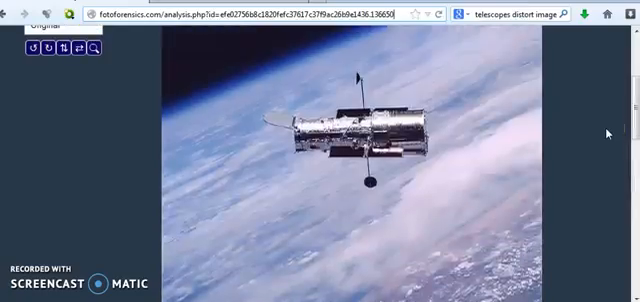
pyautogui.click(38, 62)
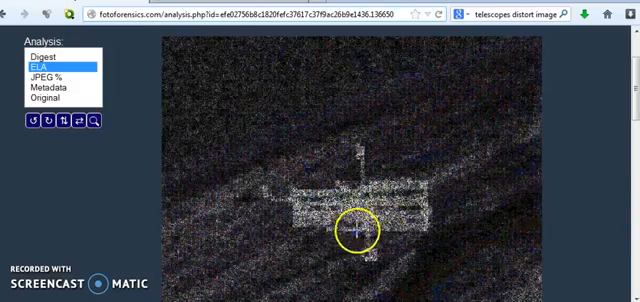
pyautogui.moveTo(464, 204)
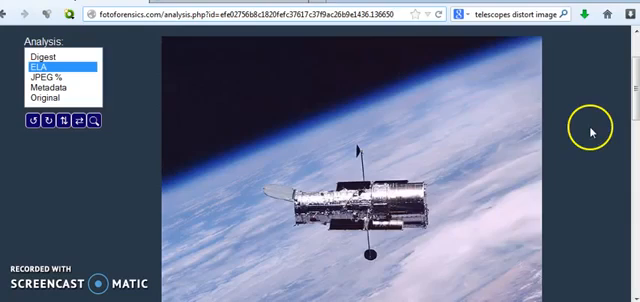
pyautogui.moveTo(584, 130)
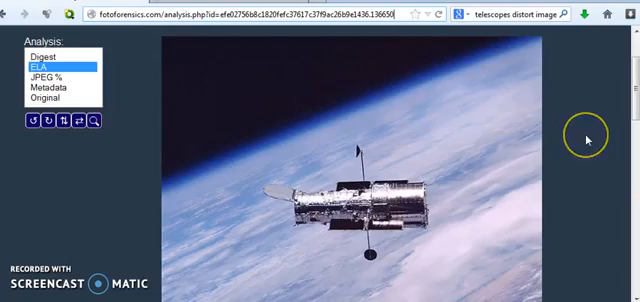
pyautogui.click(40, 60)
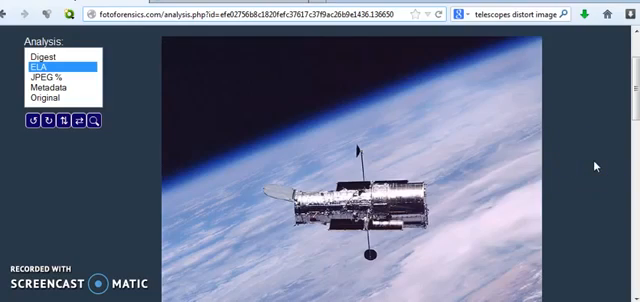
pyautogui.moveTo(590, 172)
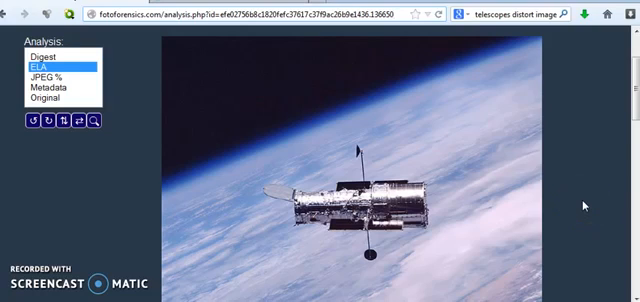
pyautogui.click(40, 60)
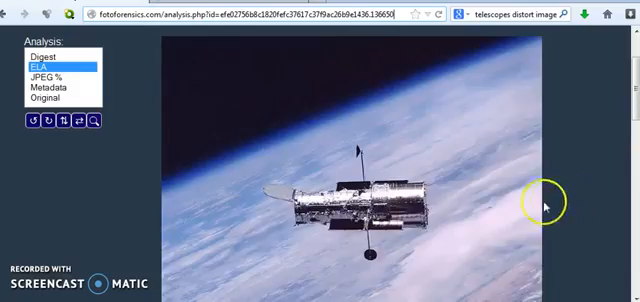
pyautogui.click(44, 64)
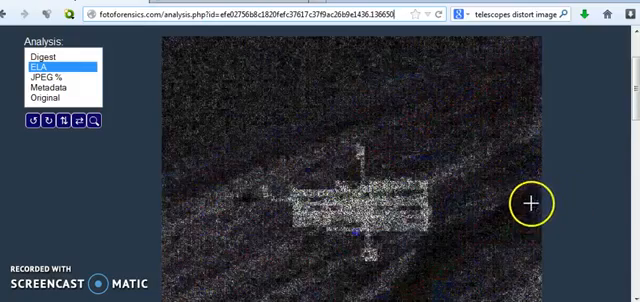
pyautogui.moveTo(536, 200)
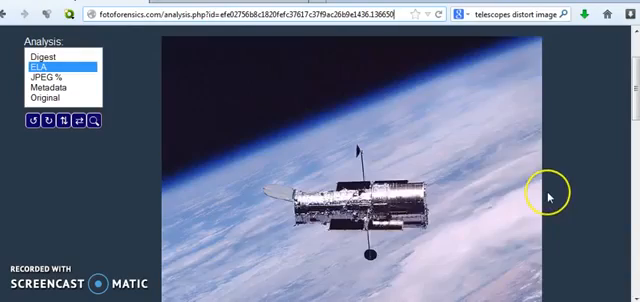
pyautogui.scroll(-3)
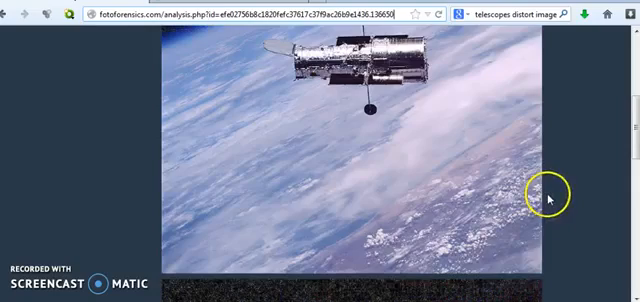
pyautogui.click(40, 60)
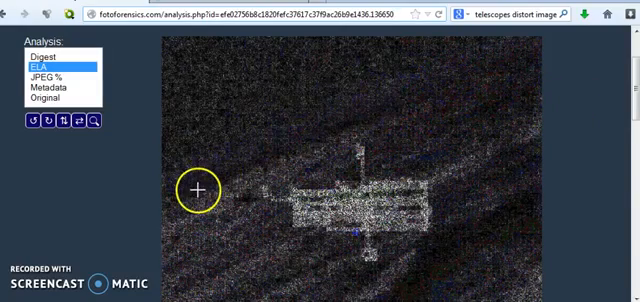
pyautogui.moveTo(412, 56)
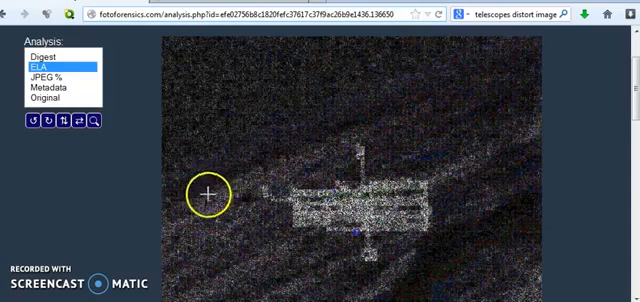
pyautogui.moveTo(392, 62)
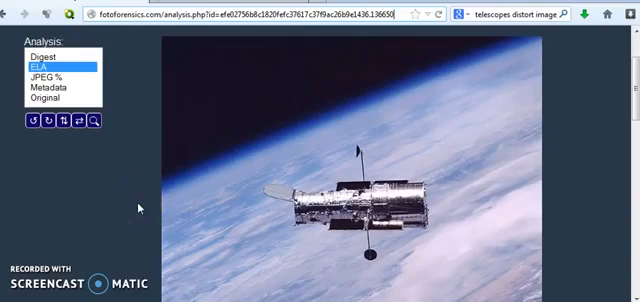
pyautogui.click(42, 64)
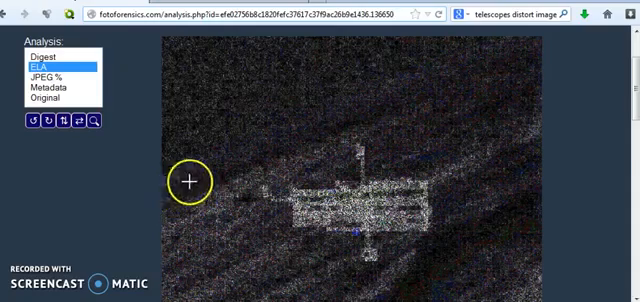
pyautogui.moveTo(166, 184)
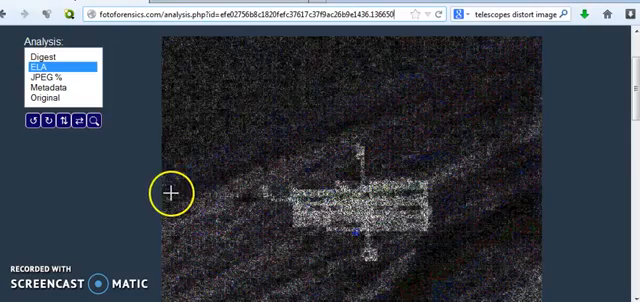
pyautogui.moveTo(468, 68)
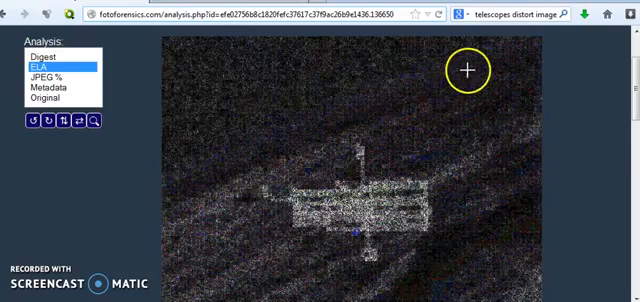
pyautogui.moveTo(356, 180)
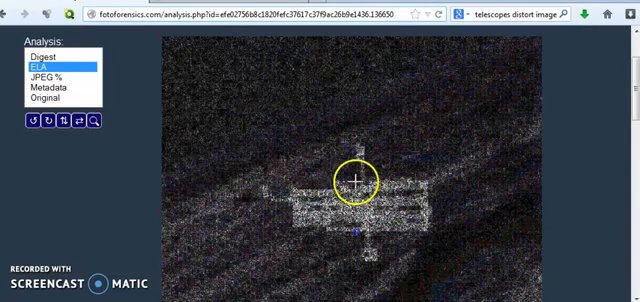
pyautogui.moveTo(322, 190)
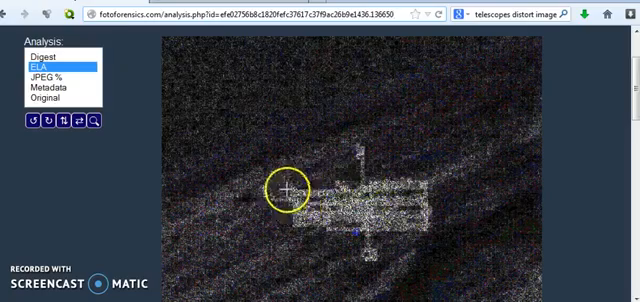
pyautogui.click(48, 98)
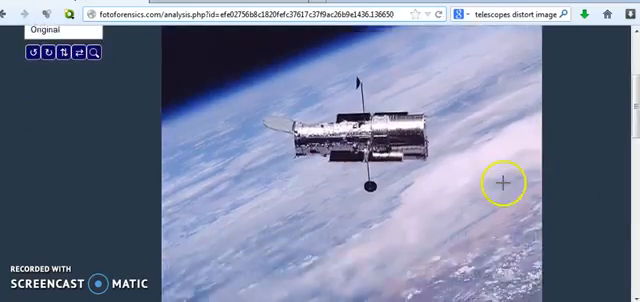